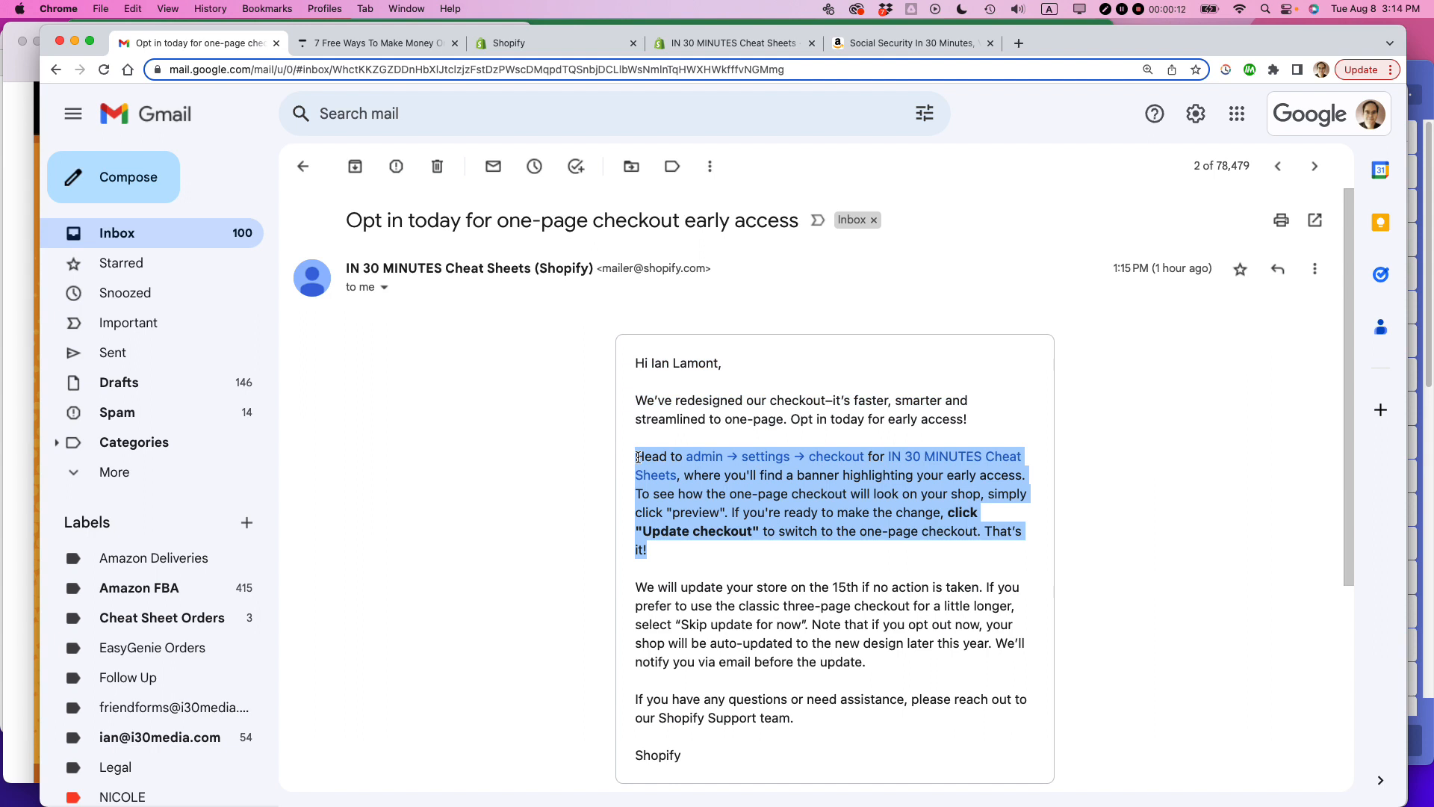
{"action": "mouse_move", "coordinate": [887, 558]}
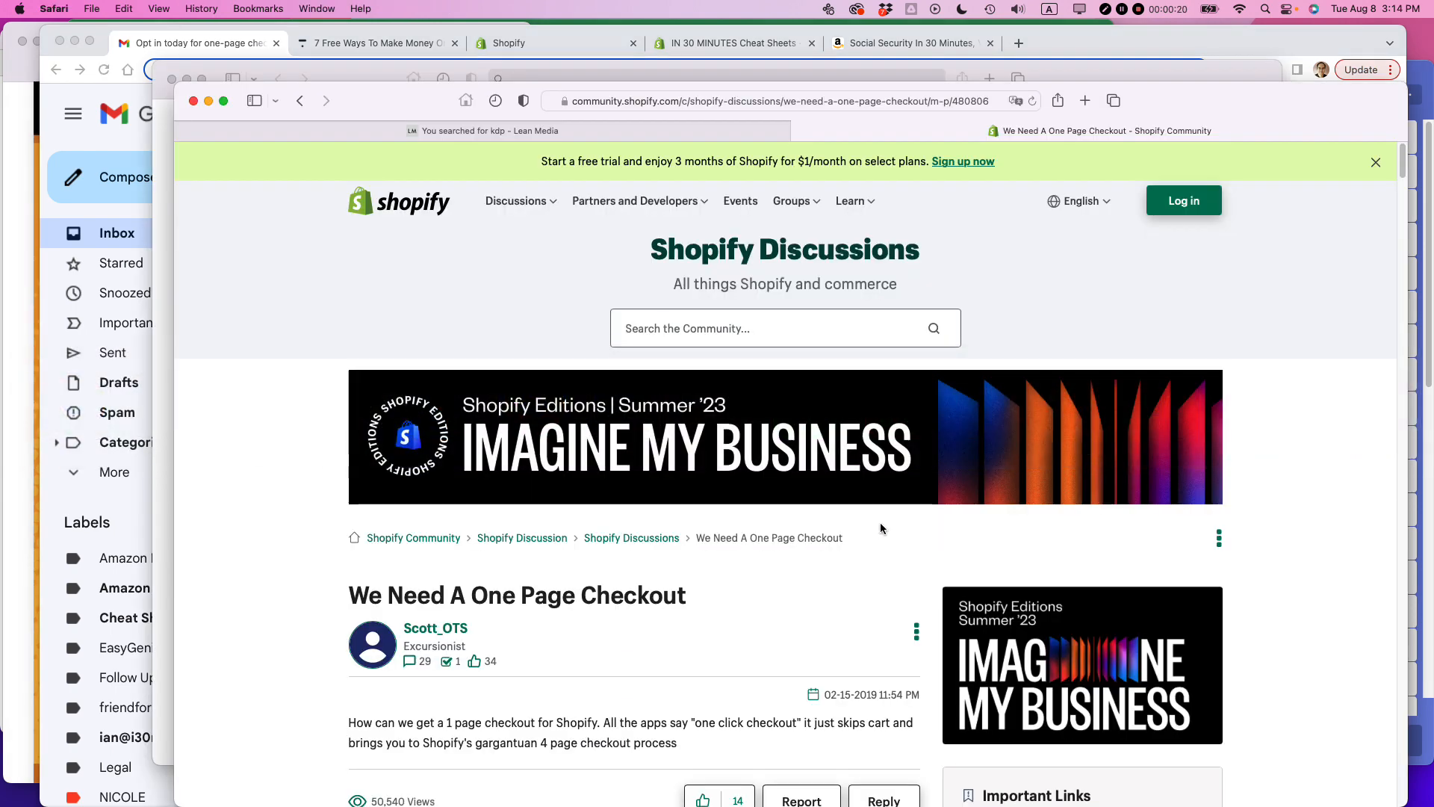
Step: Scroll down the 'We Need A One Page Checkout' community thread to read the discussion
{"action": "scroll", "scroll_direction": "down", "scroll_amount": 3}
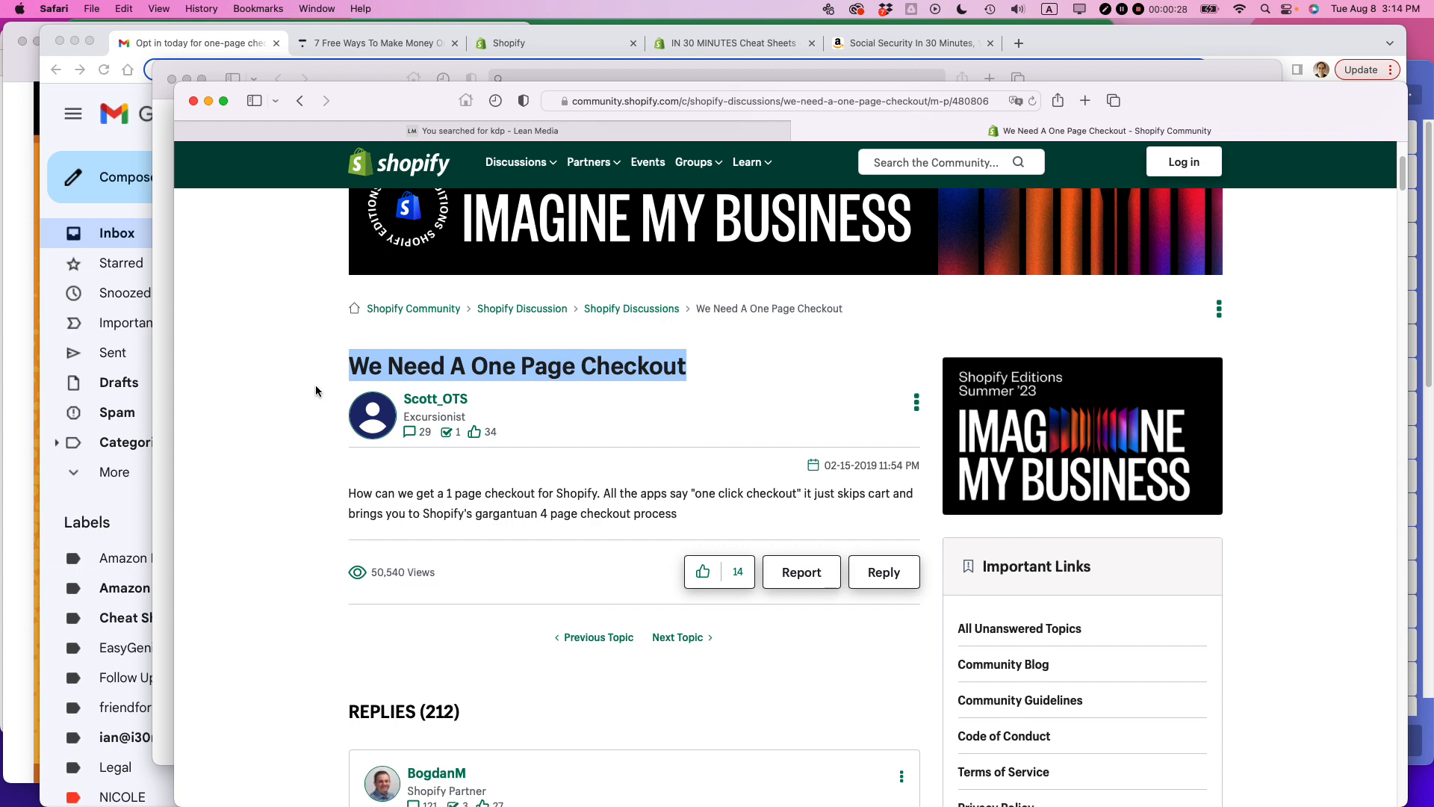
{"action": "mouse_move", "coordinate": [520, 356]}
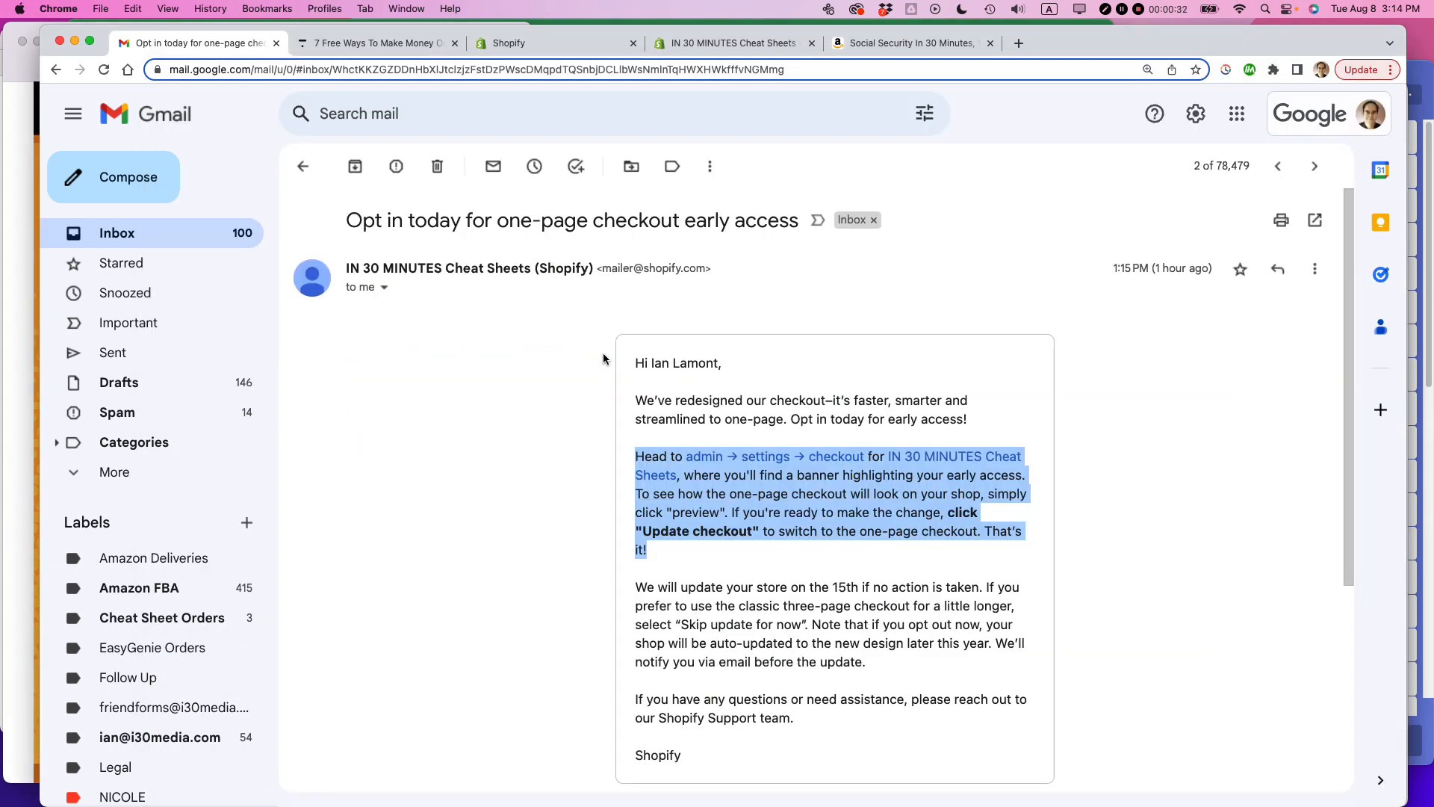
{"action": "mouse_move", "coordinate": [608, 345]}
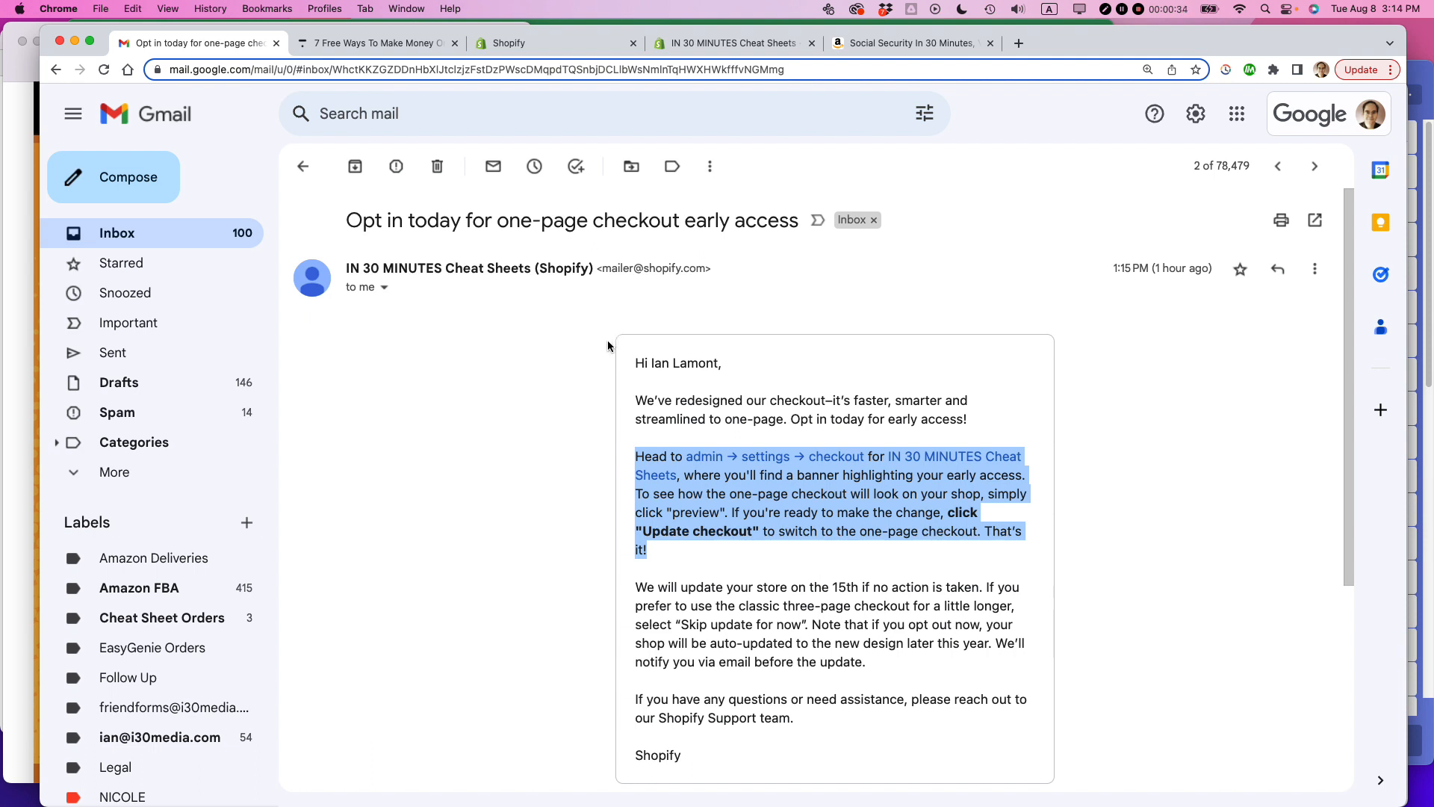
{"action": "left_click", "coordinate": [637, 461]}
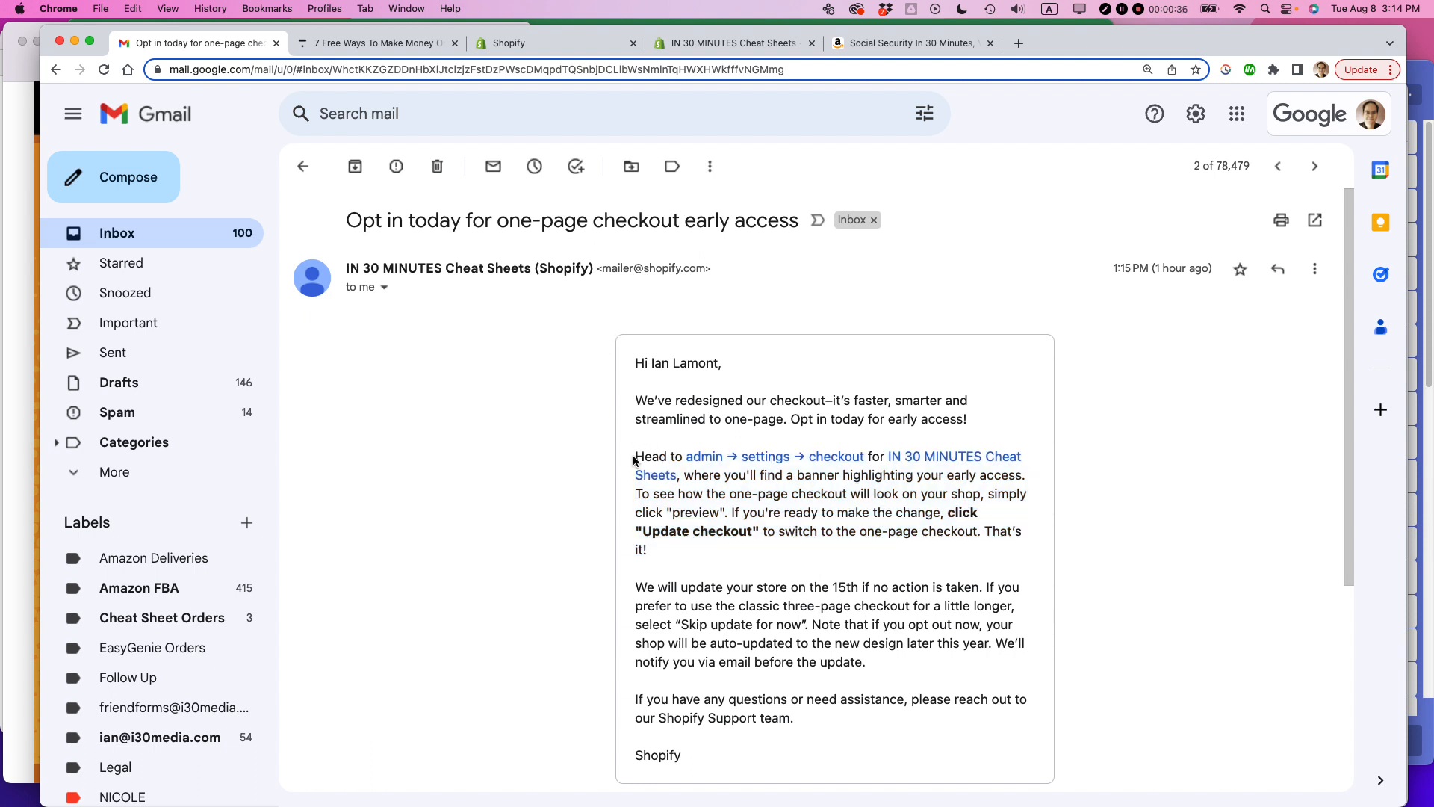
{"action": "mouse_move", "coordinate": [955, 456]}
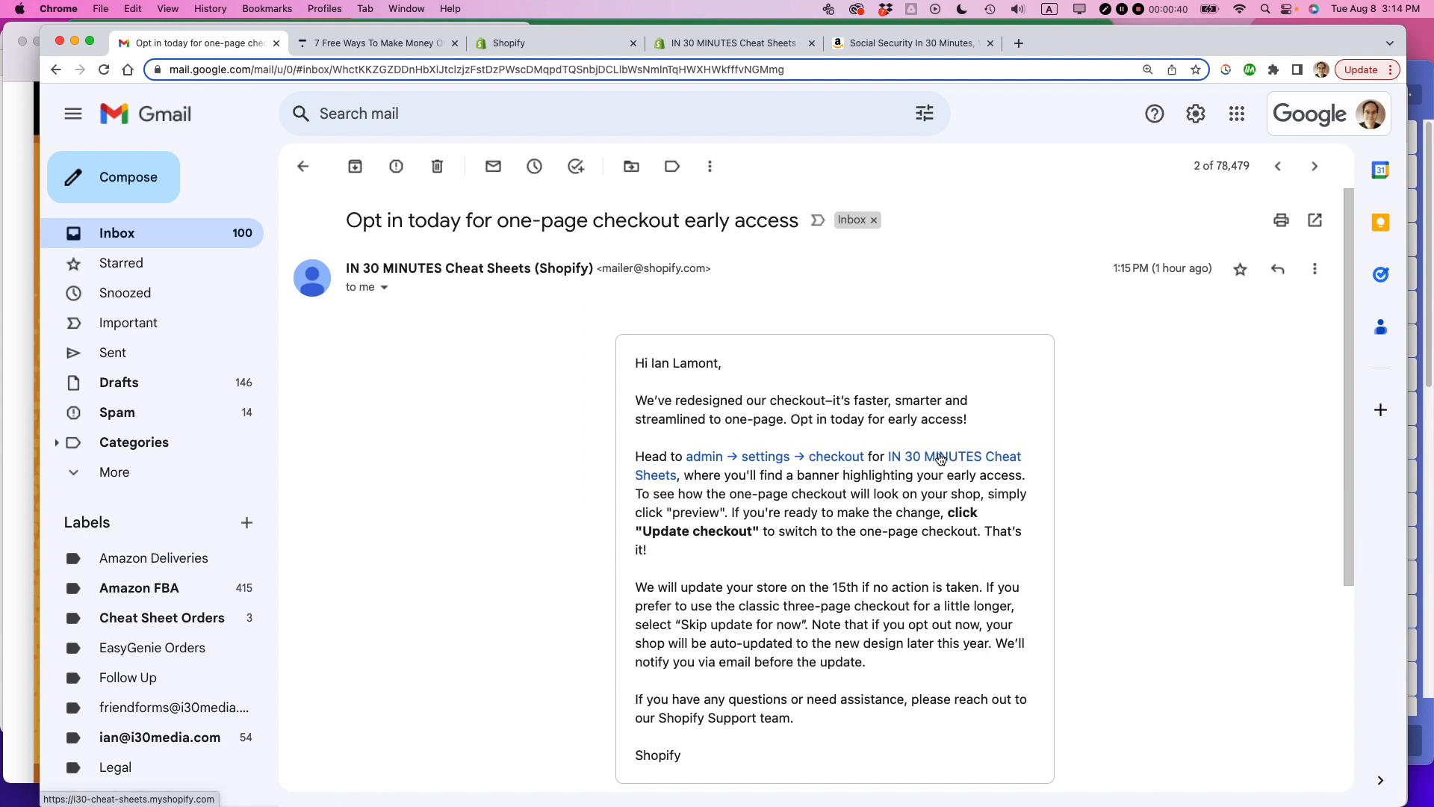
{"action": "mouse_move", "coordinate": [841, 490]}
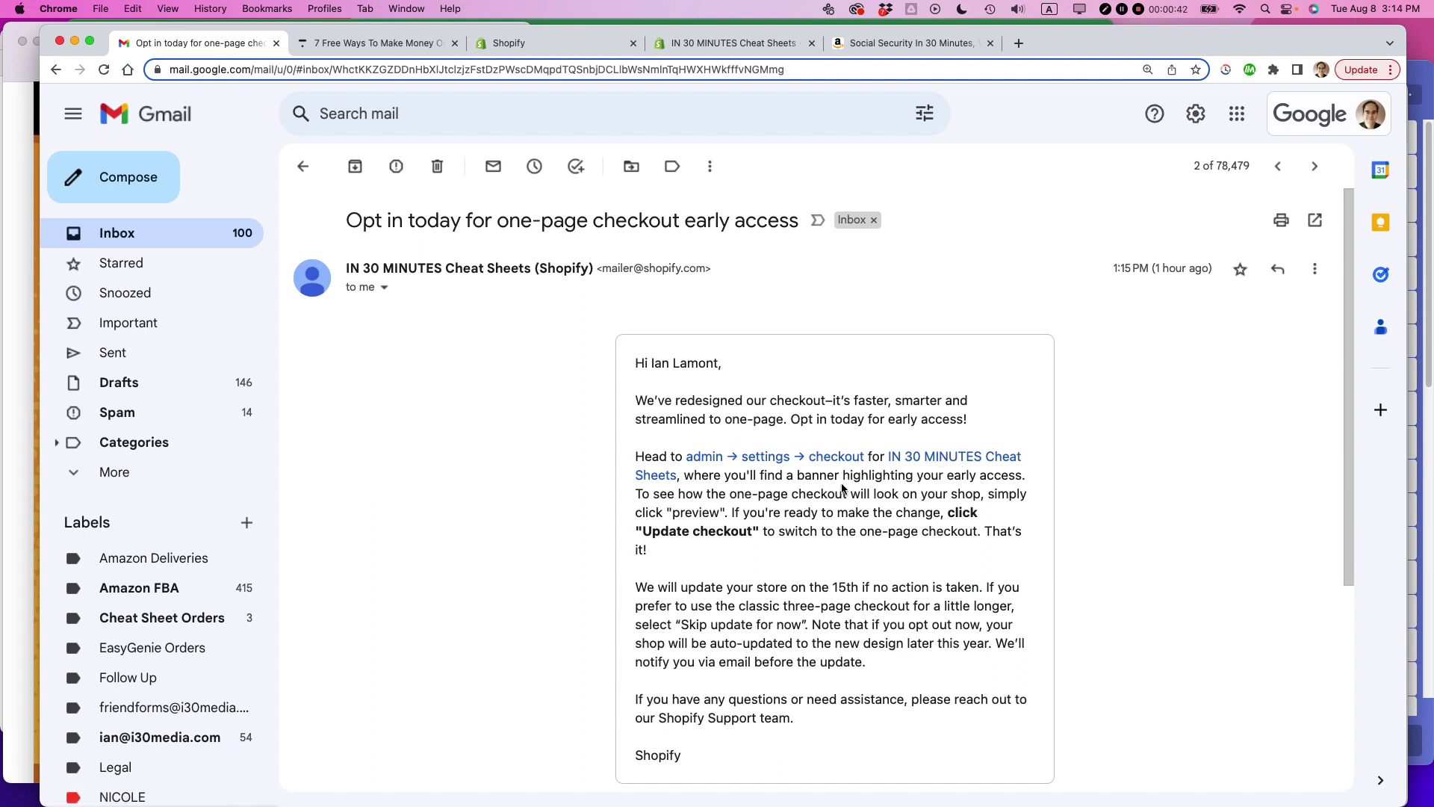
Step: Go to the Shopify admin's Settings > Checkout page
{"action": "left_click", "coordinate": [508, 44]}
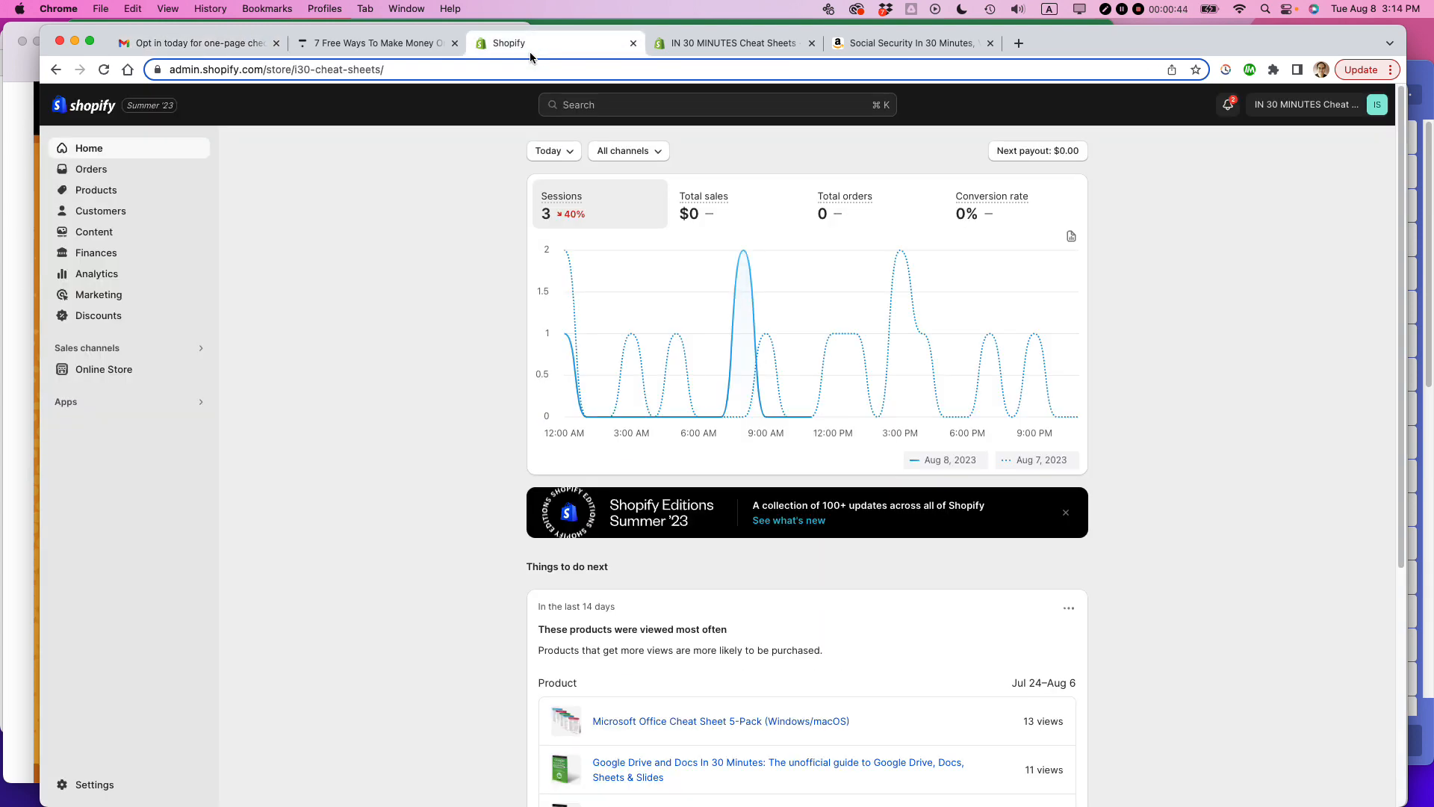
{"action": "mouse_move", "coordinate": [399, 390]}
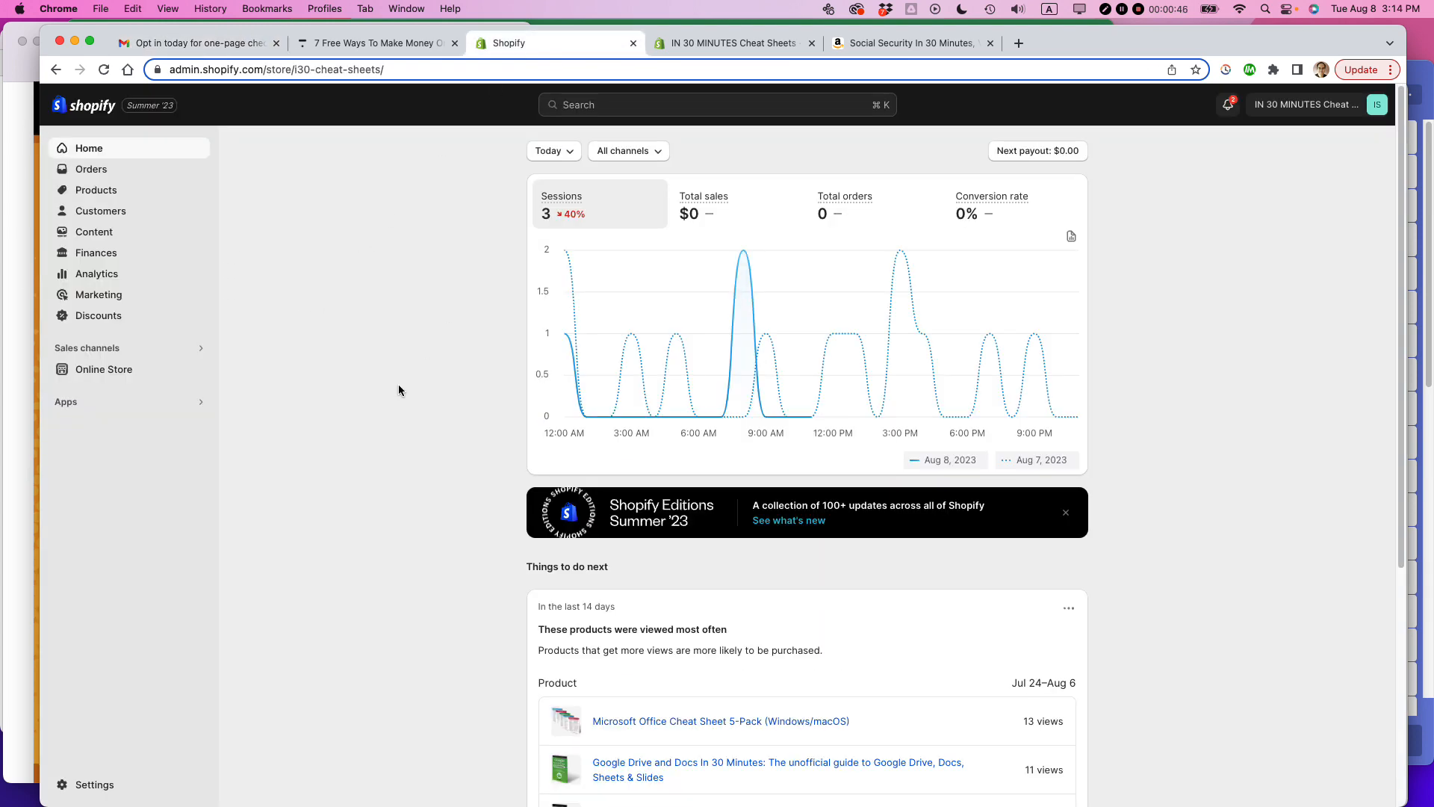
{"action": "left_click", "coordinate": [93, 784]}
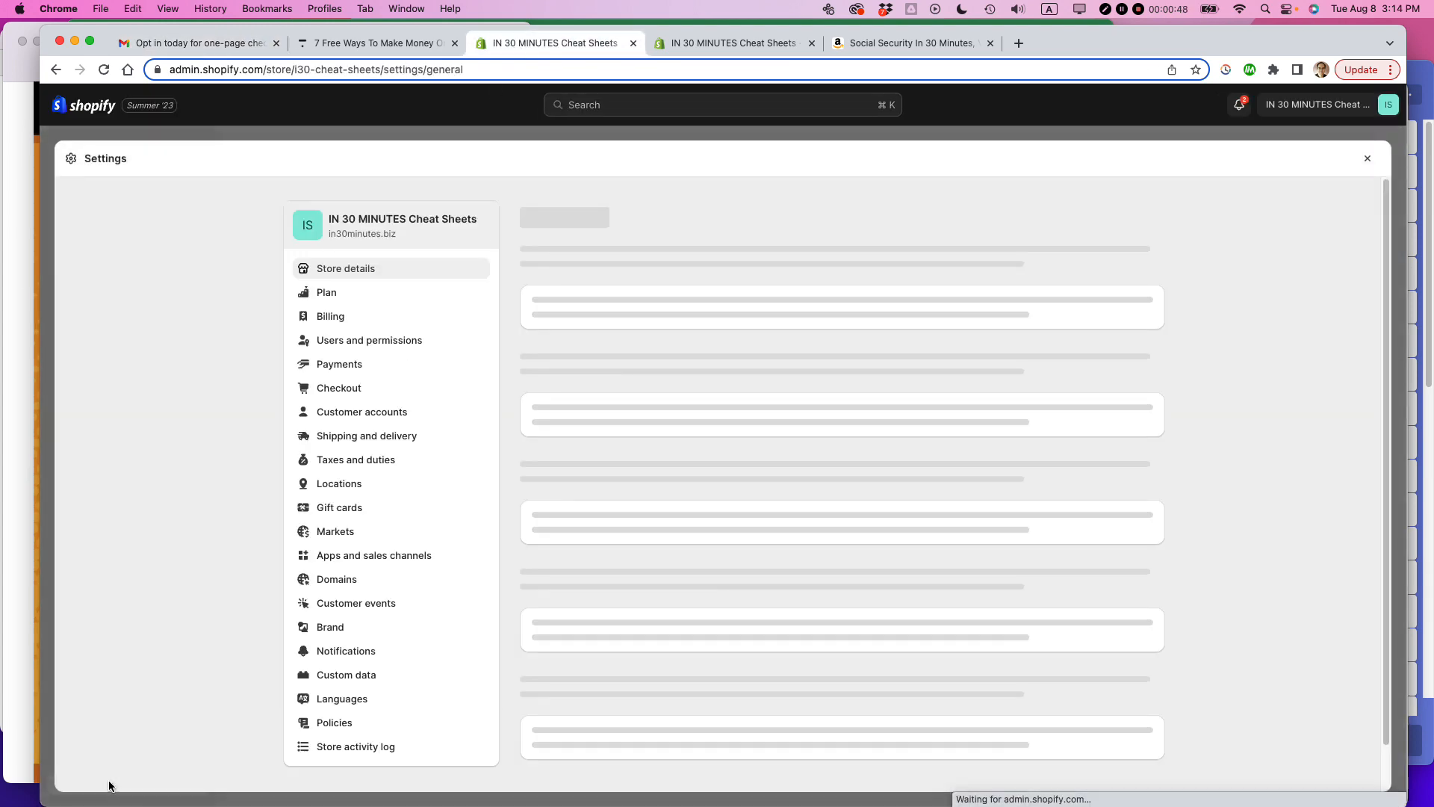
{"action": "left_click", "coordinate": [339, 387]}
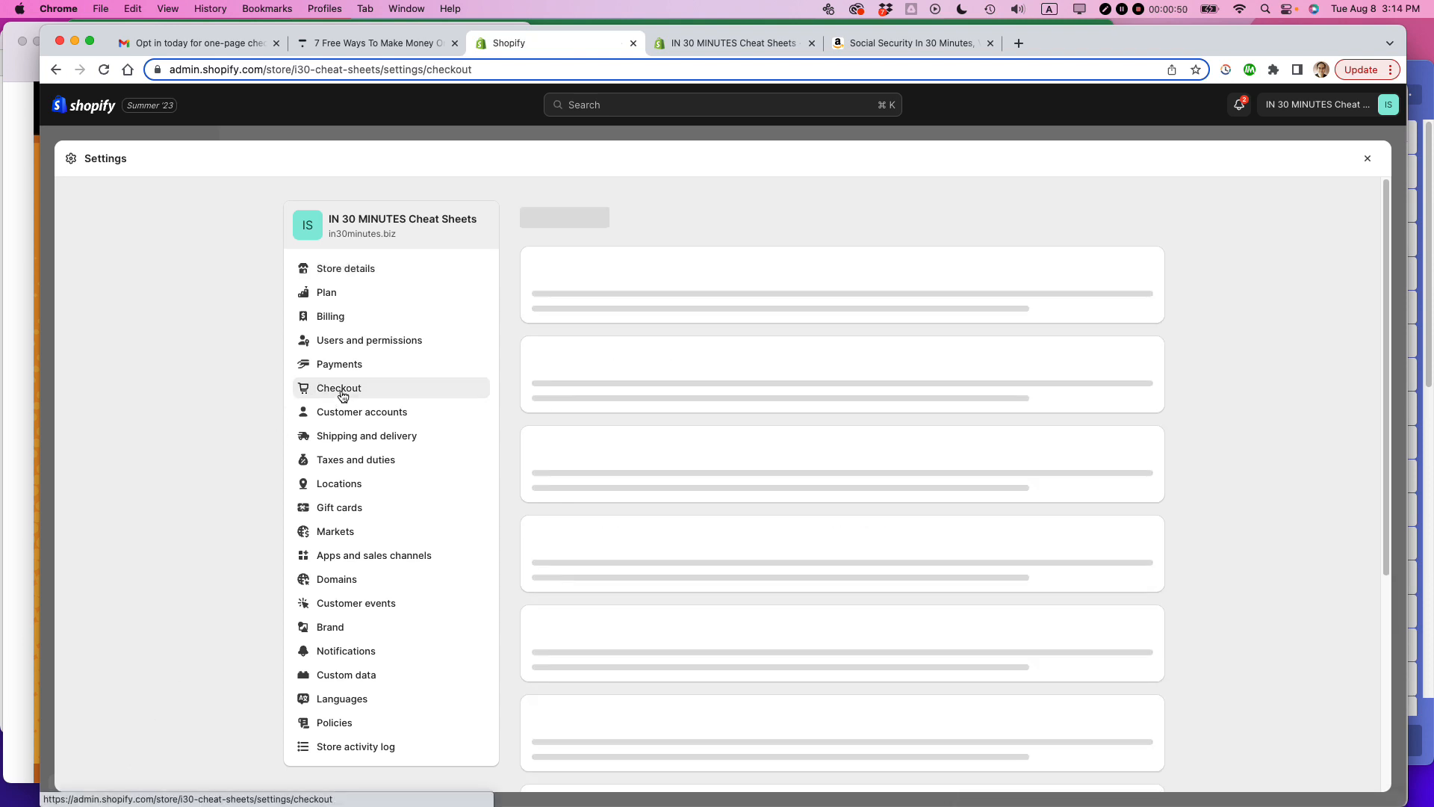
{"action": "left_click", "coordinate": [339, 389]}
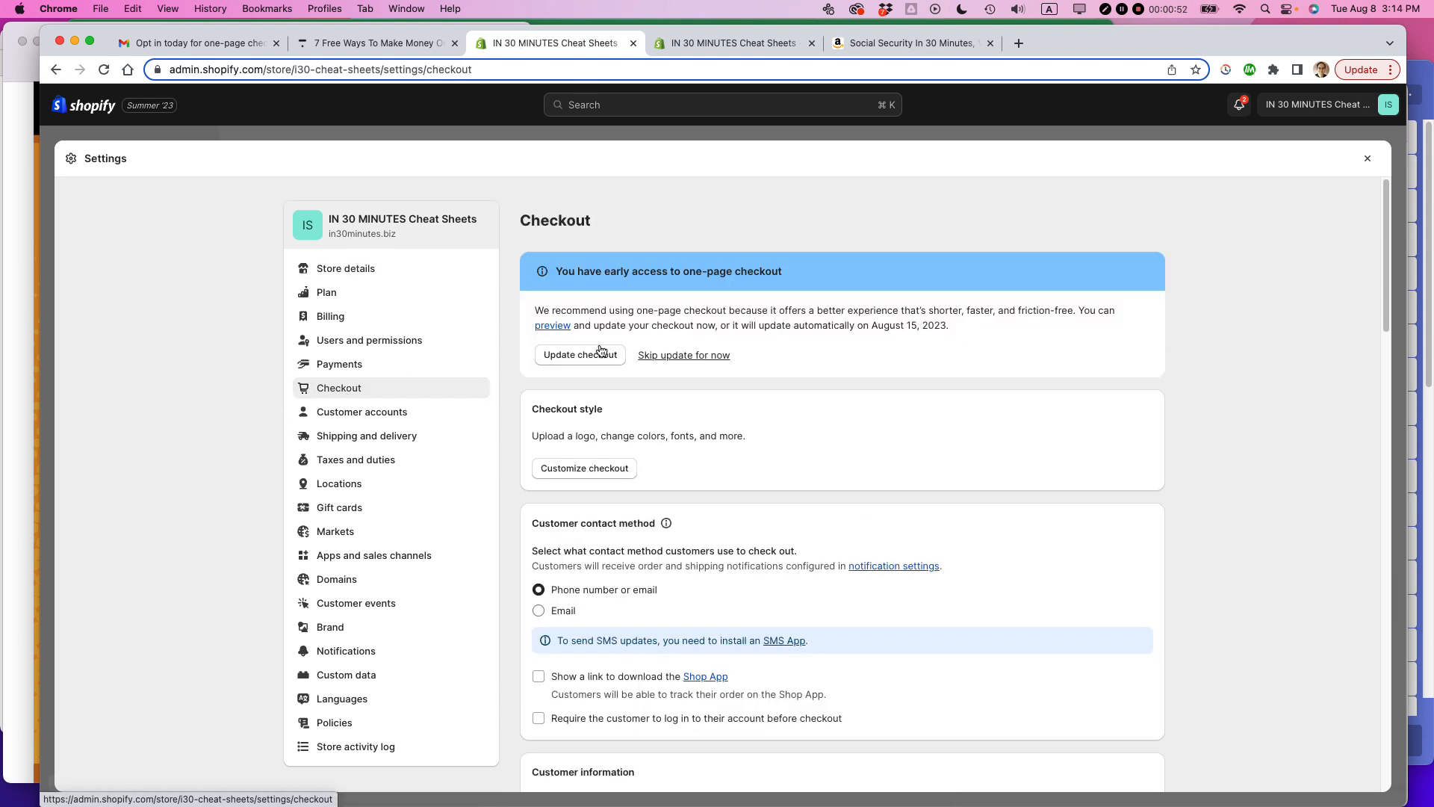
{"action": "mouse_move", "coordinate": [820, 272]}
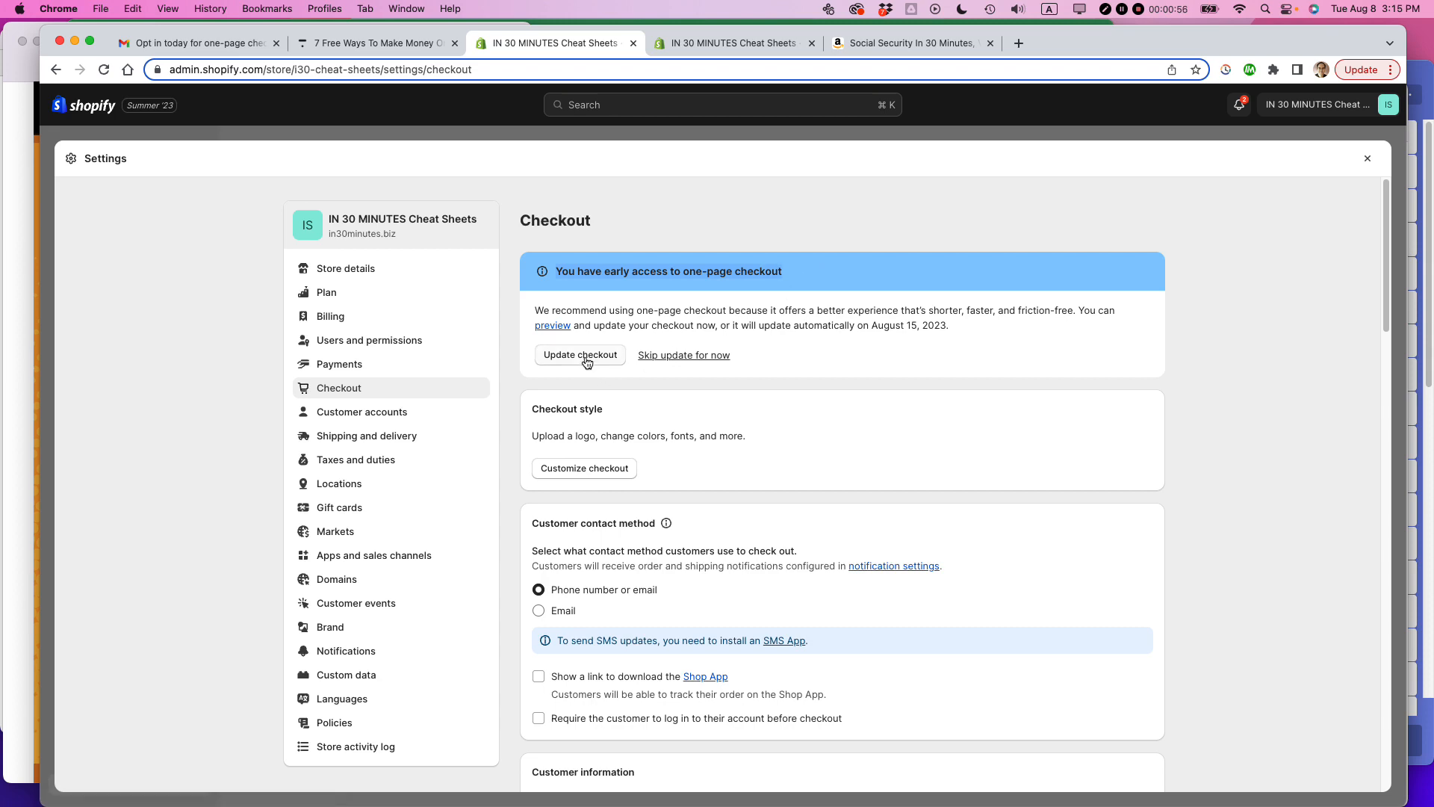
Step: Start the switch to one-page checkout and confirm it in the Update checkout dialog
{"action": "left_click", "coordinate": [579, 356]}
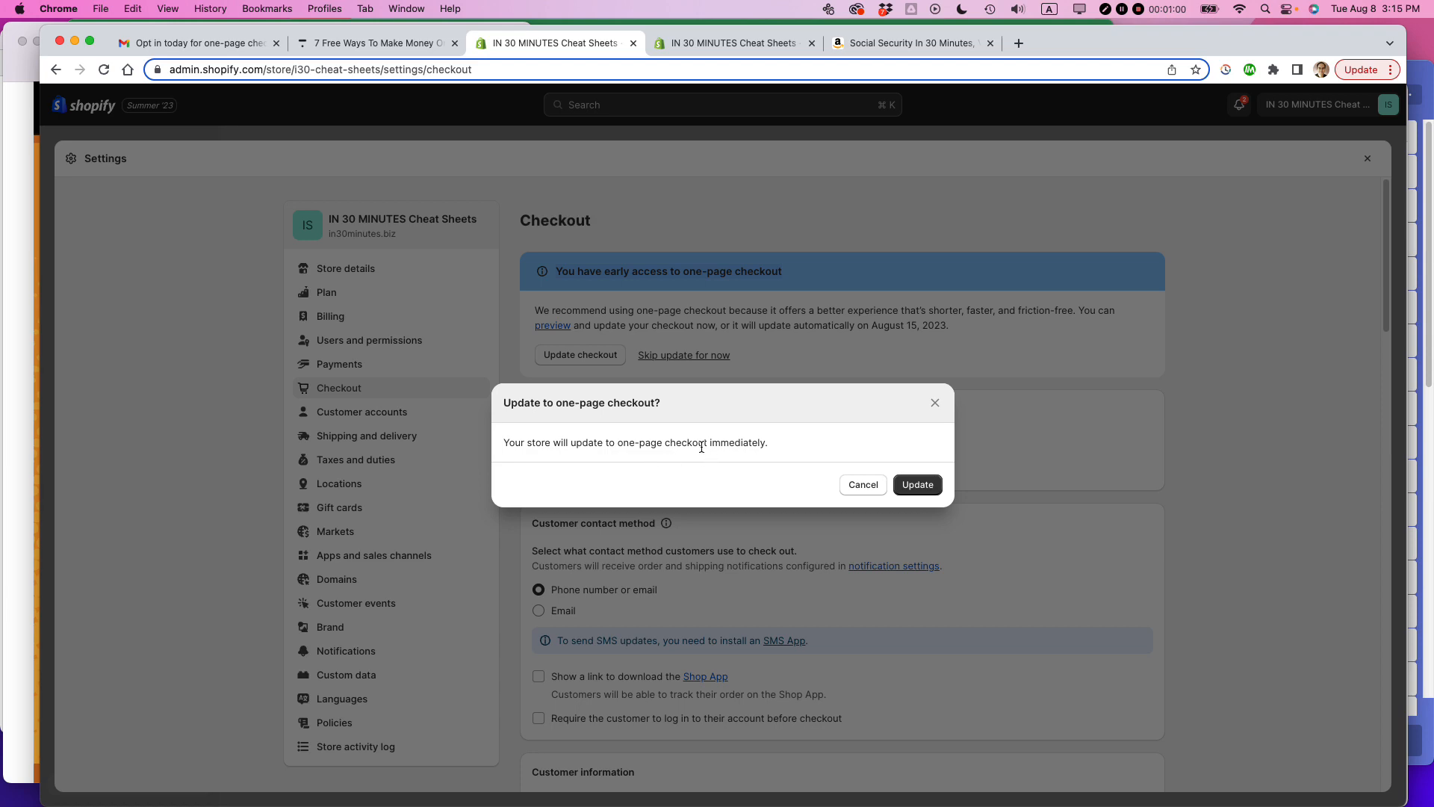
{"action": "left_click", "coordinate": [916, 484]}
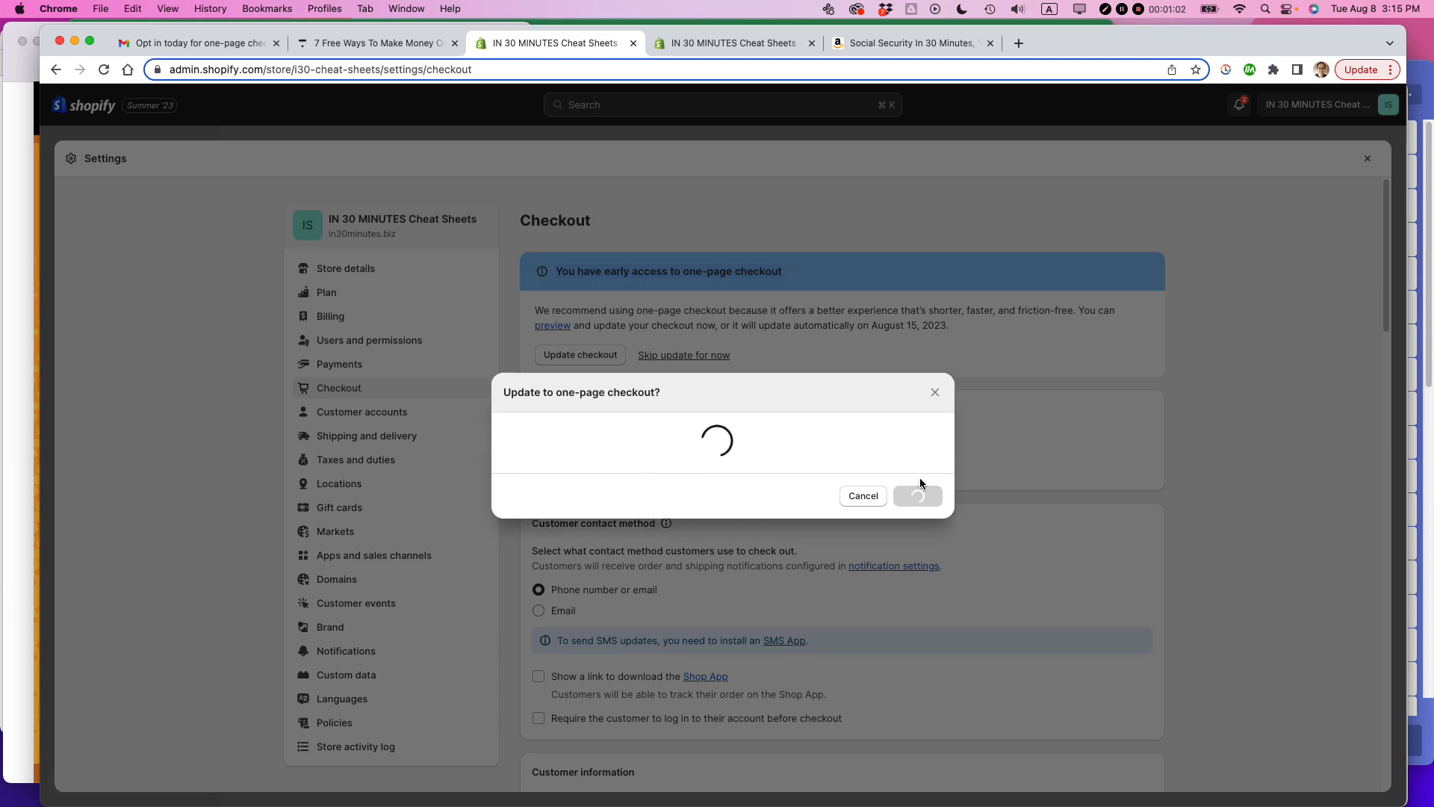